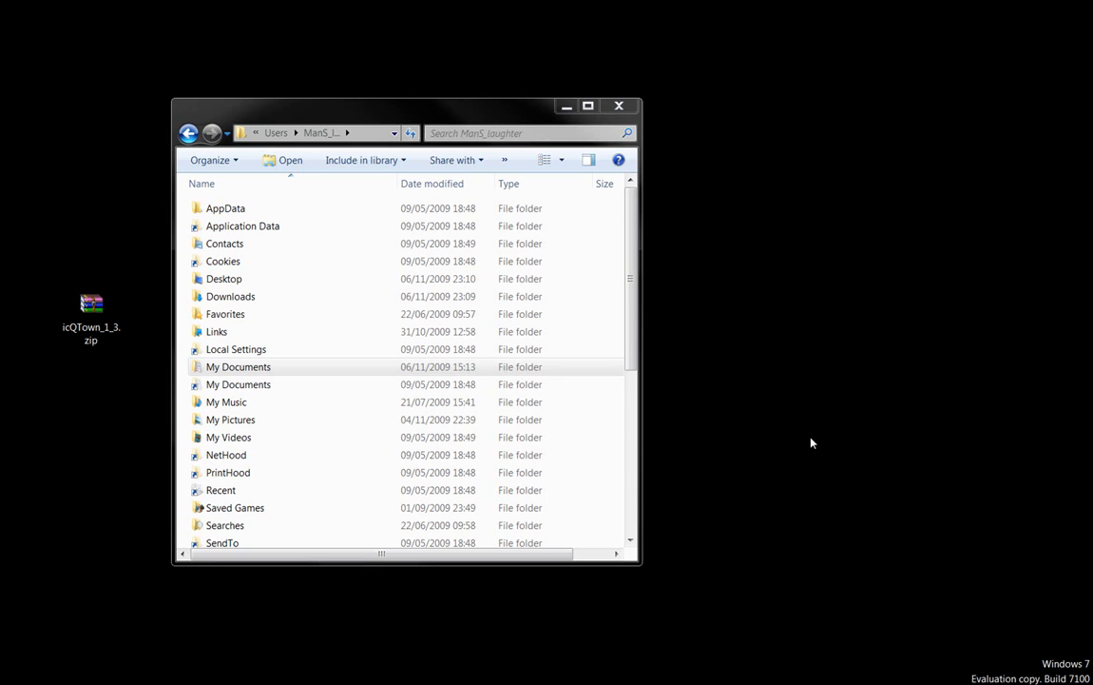
mouse_move(109, 386)
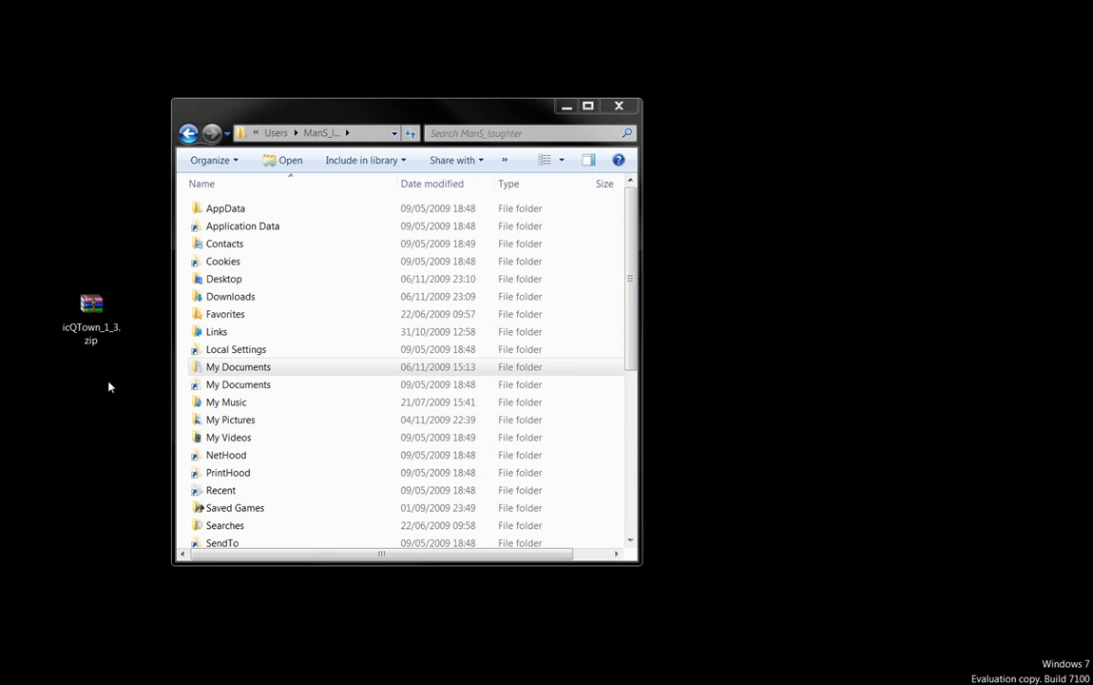
mouse_move(112, 412)
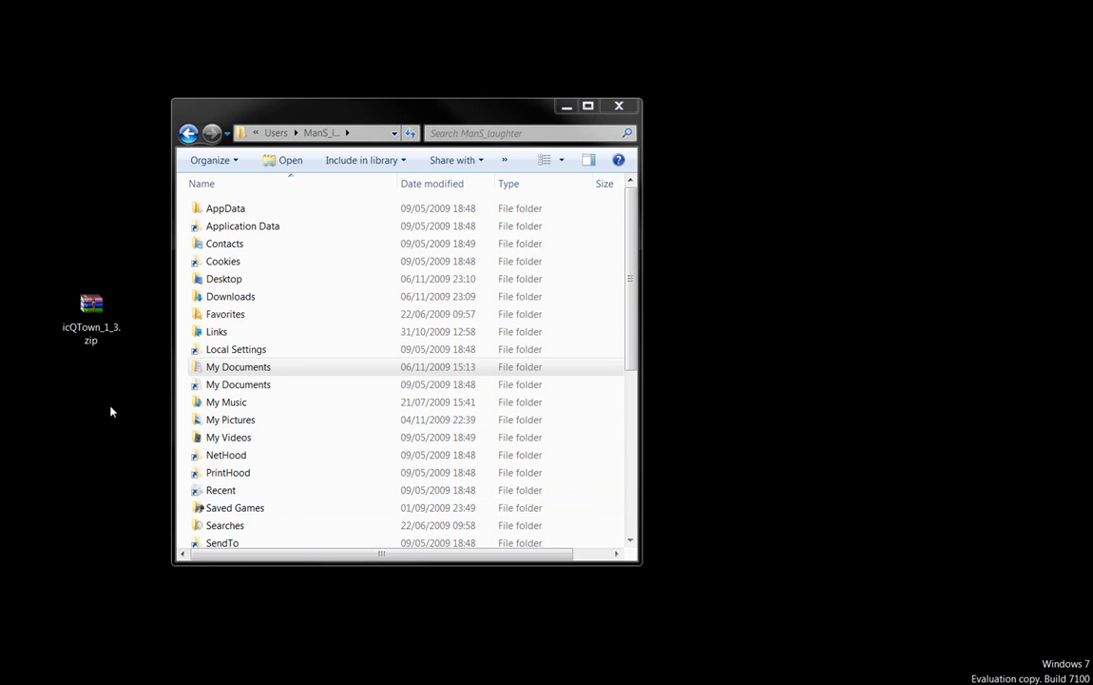
mouse_move(109, 408)
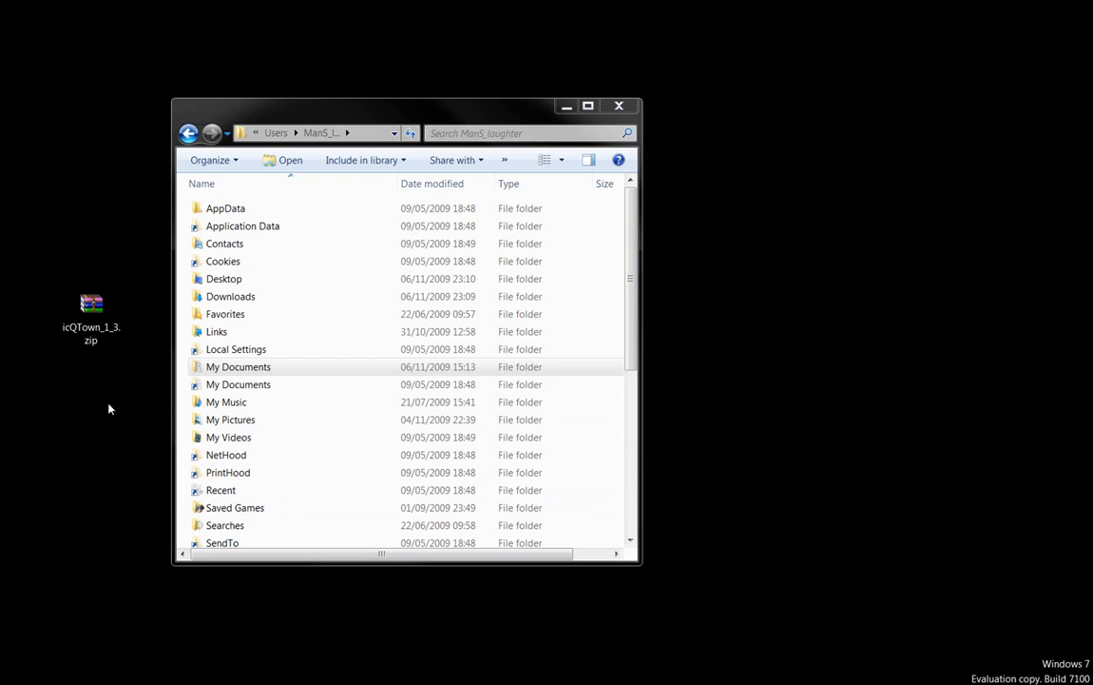
mouse_move(106, 393)
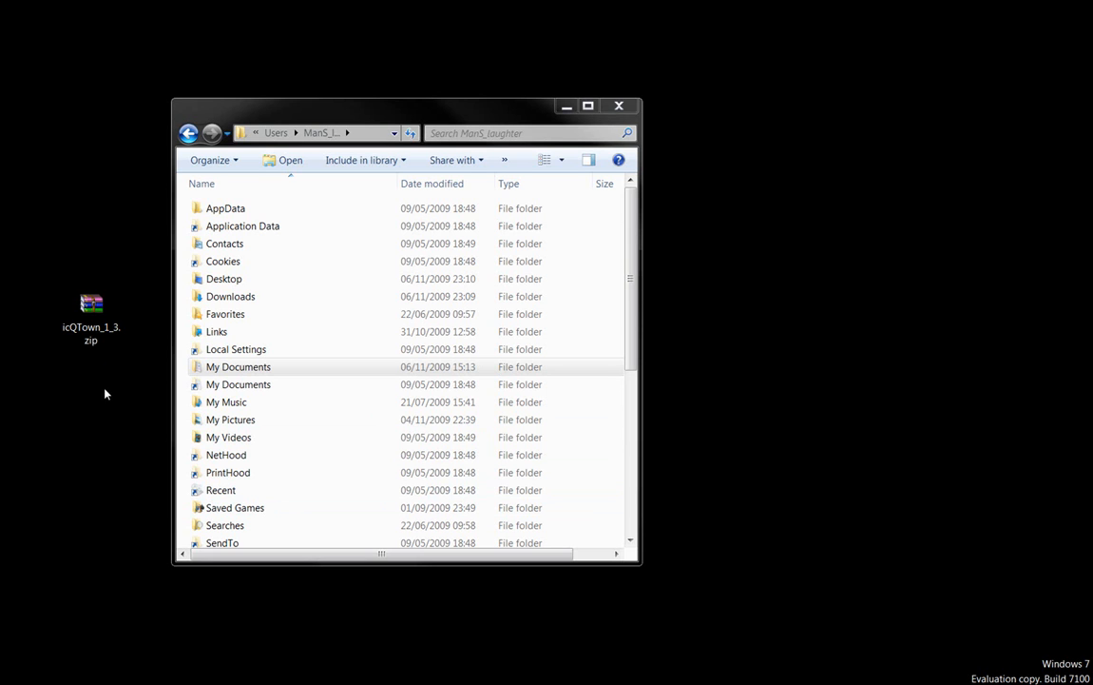
Open the downloaded icQTown_1_3.zip archive to view its contents.
left_click(91, 319)
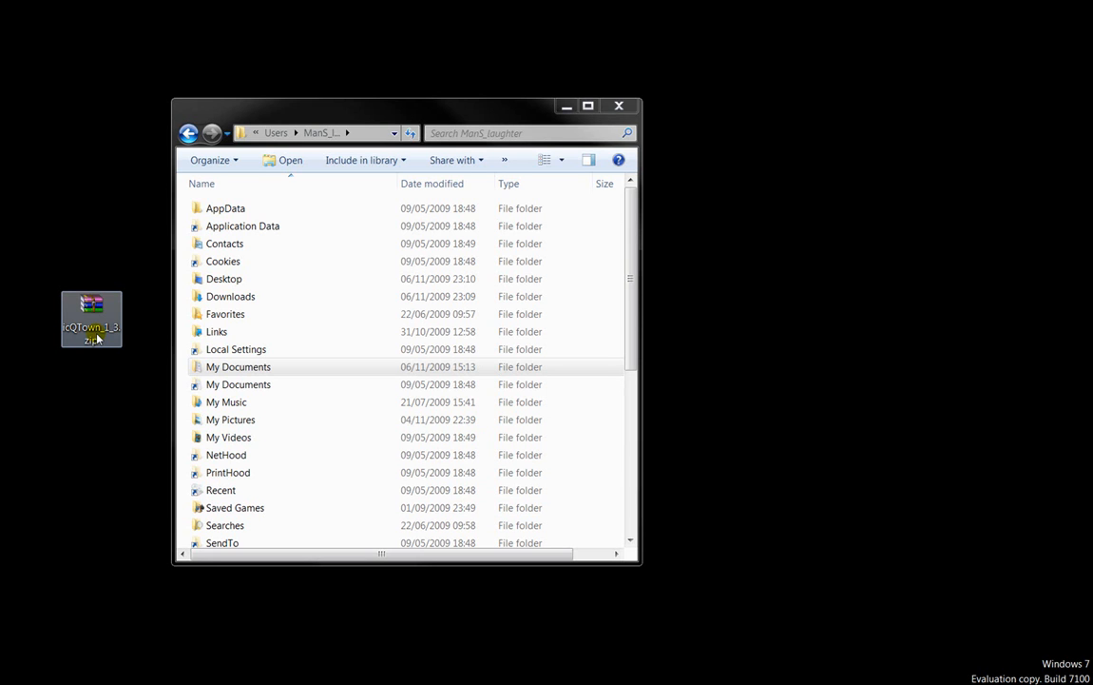
mouse_move(92, 318)
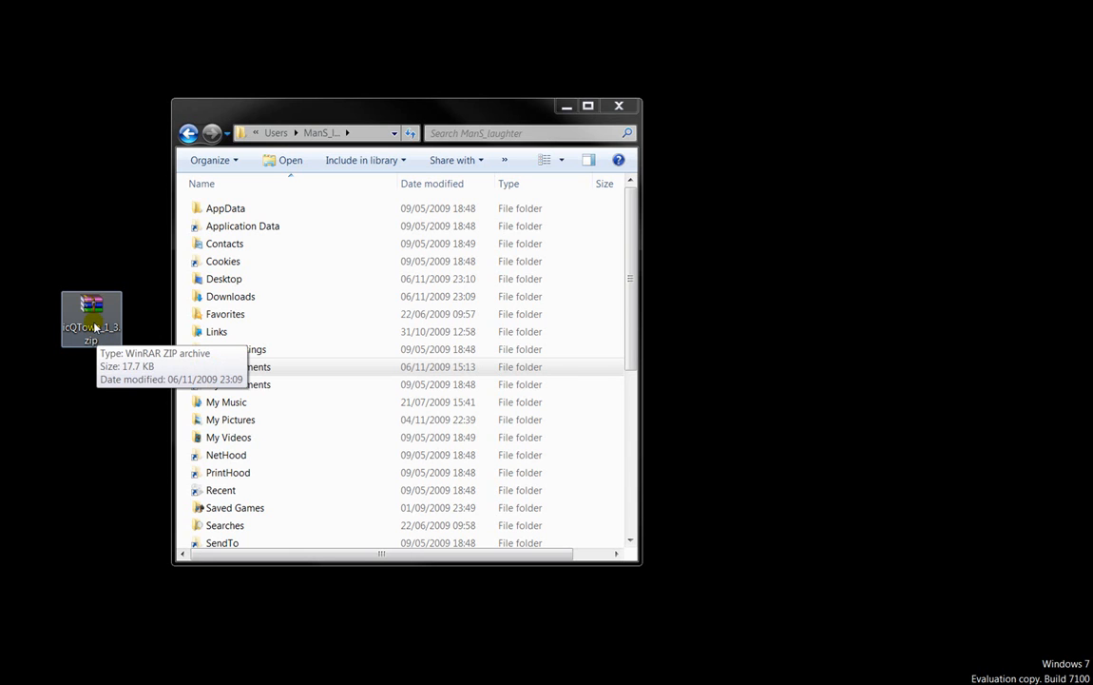
mouse_move(164, 297)
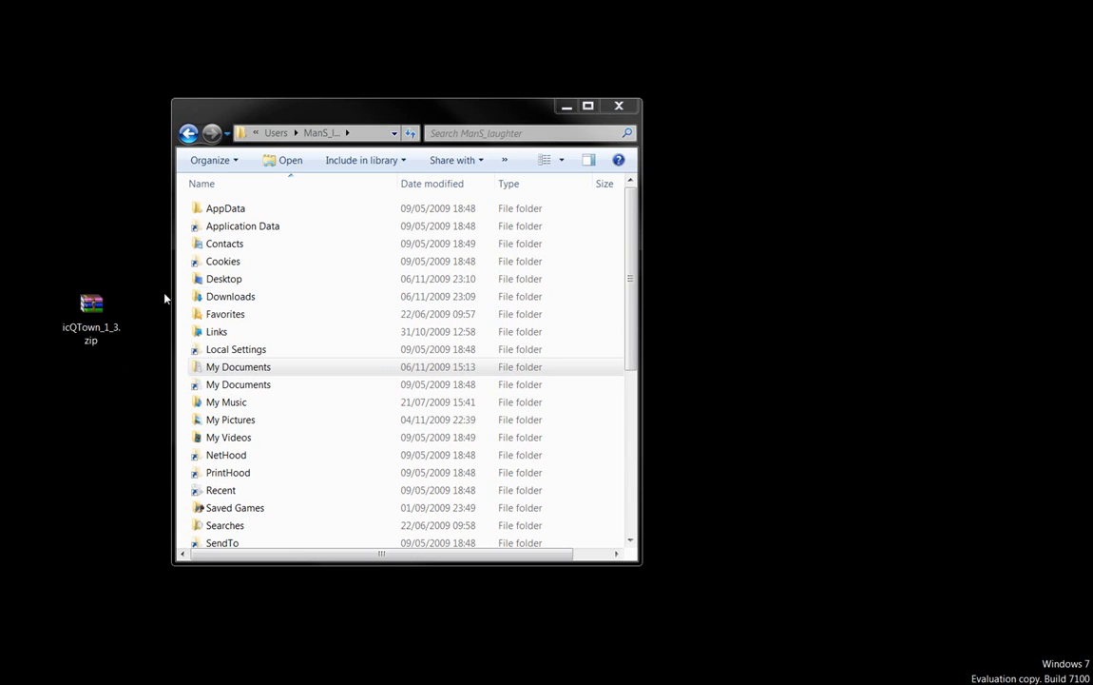
mouse_move(122, 268)
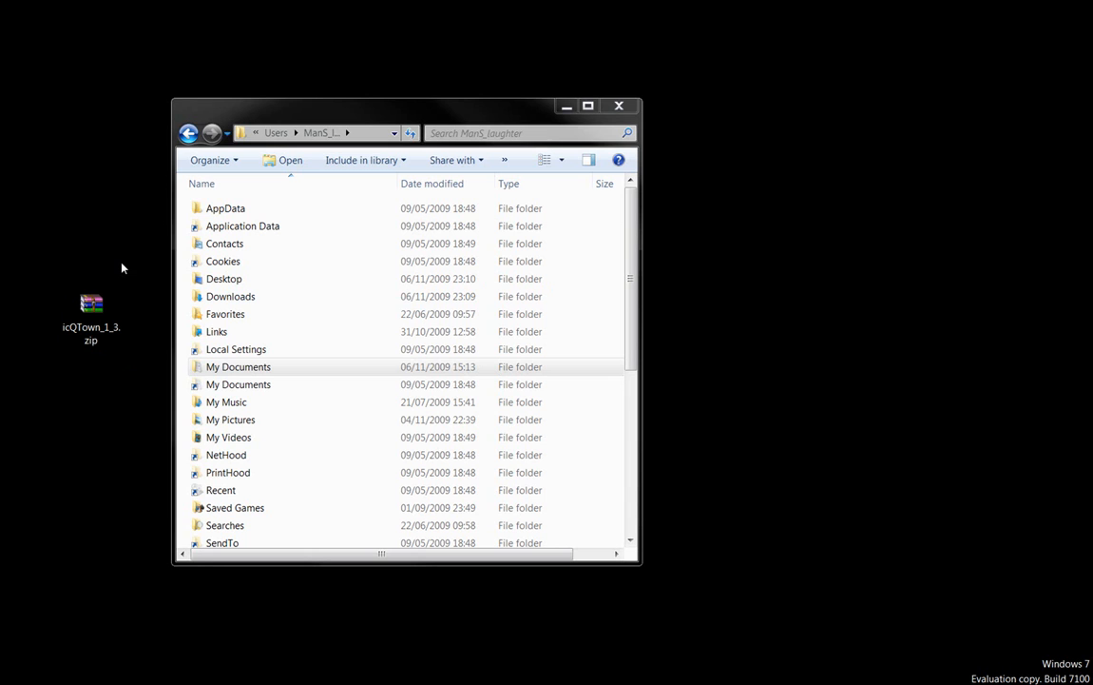
mouse_move(110, 285)
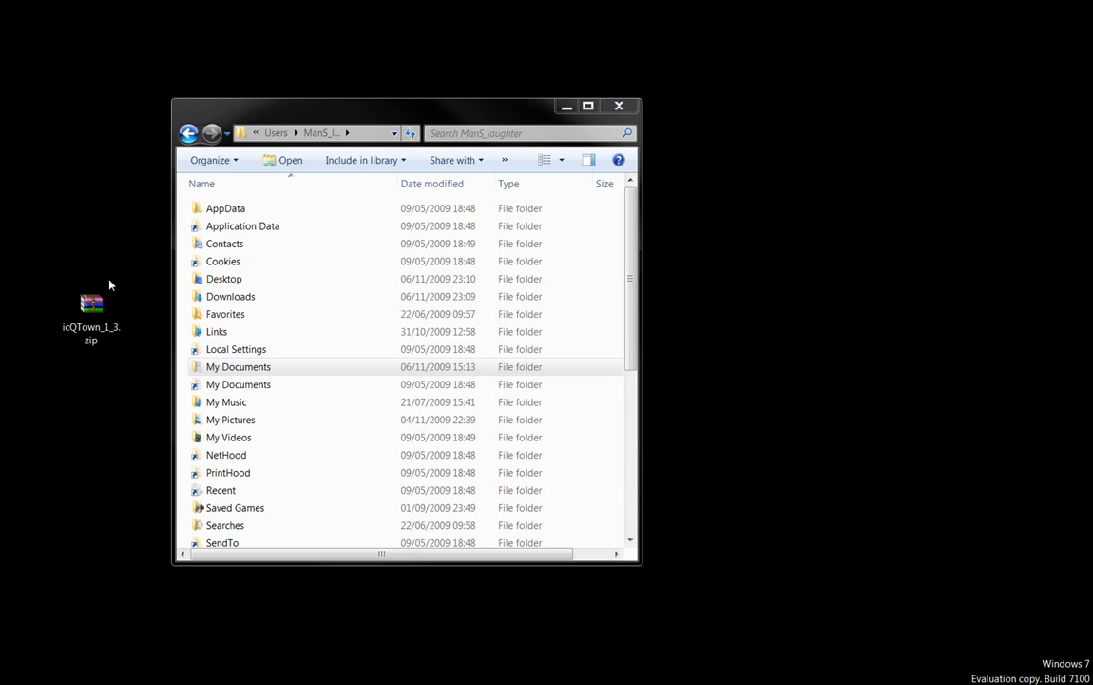
left_click(91, 309)
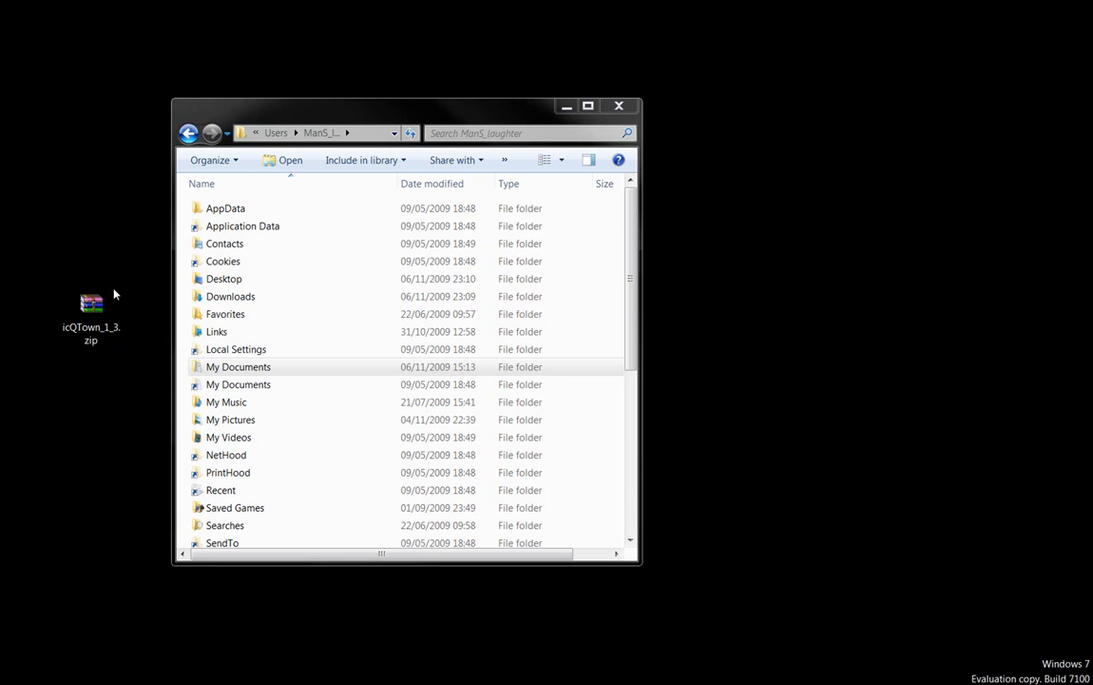
mouse_move(92, 305)
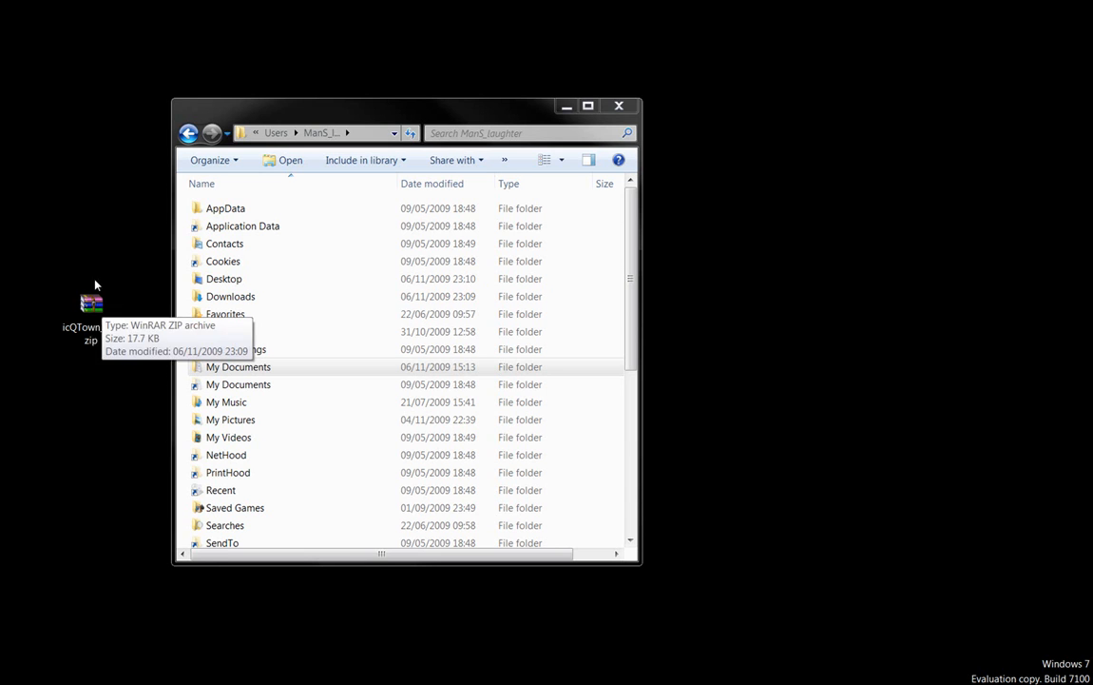
mouse_move(107, 254)
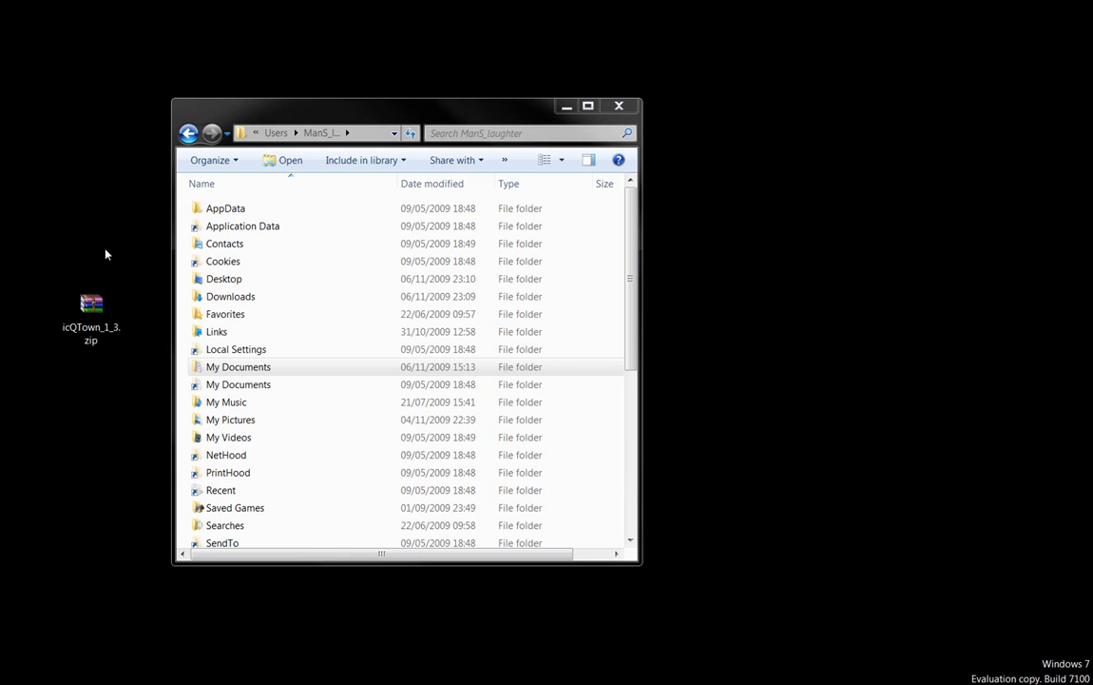
mouse_move(109, 248)
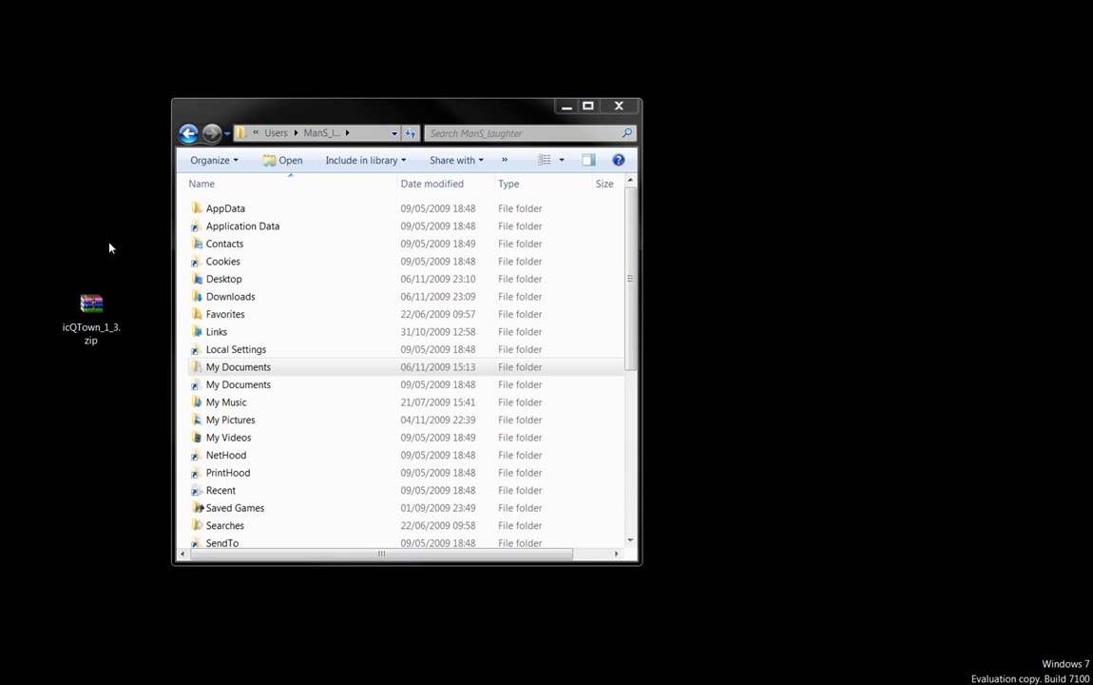
left_click(90, 305)
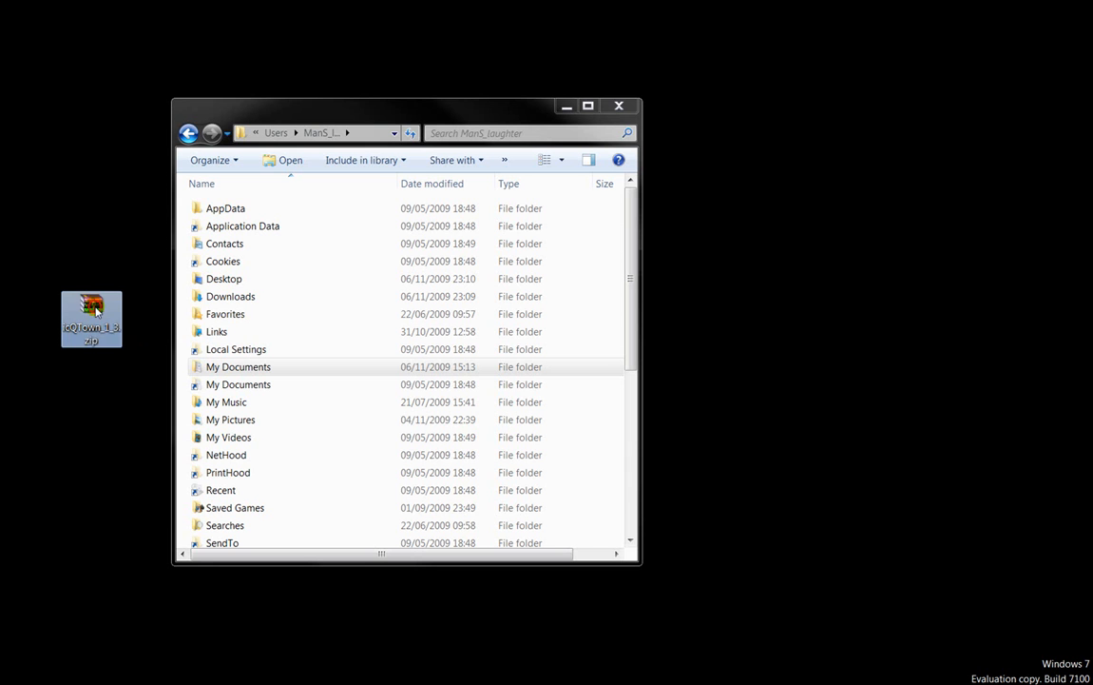
double_click(92, 319)
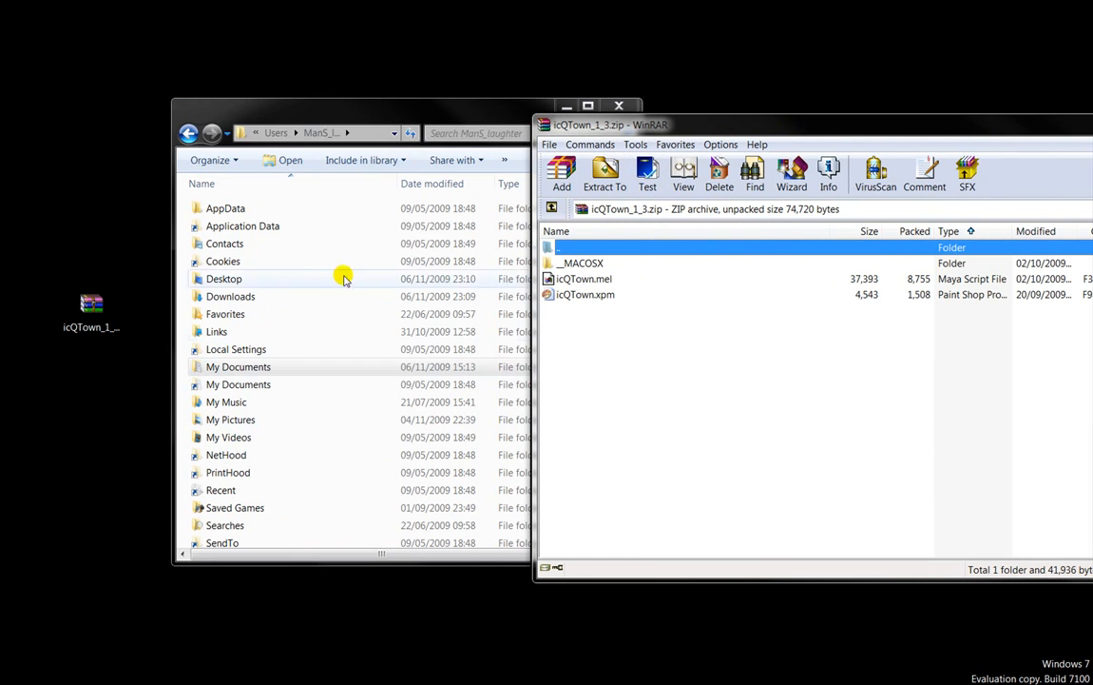
Navigate Windows Explorer to the maya folder in My Documents.
left_click(237, 366)
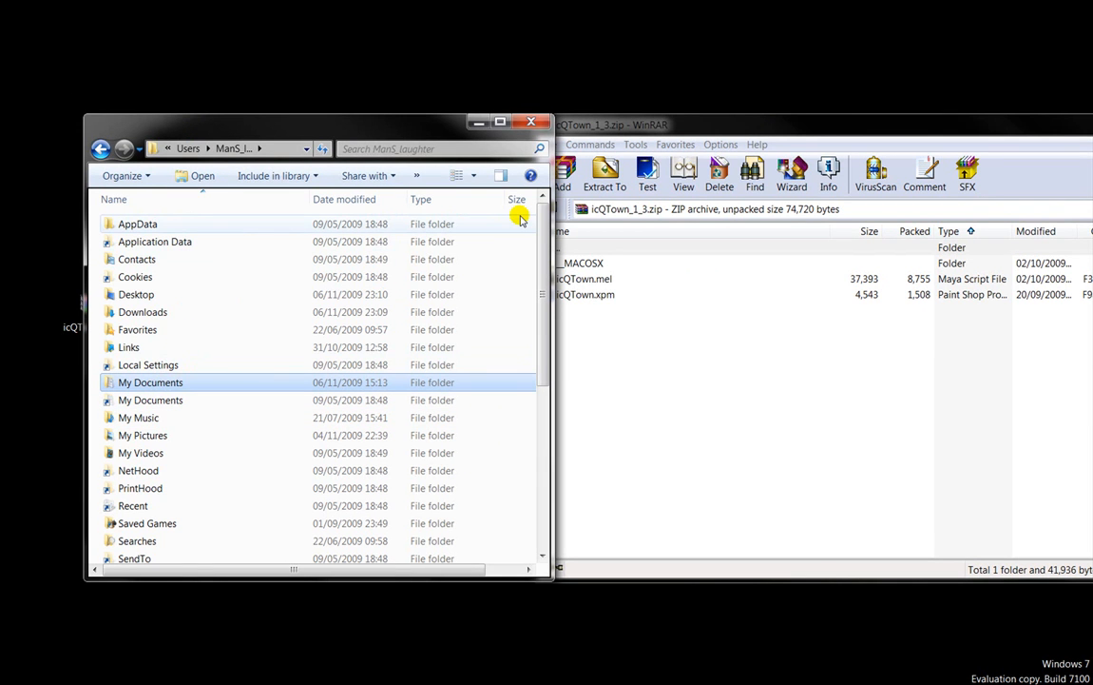
mouse_move(516, 221)
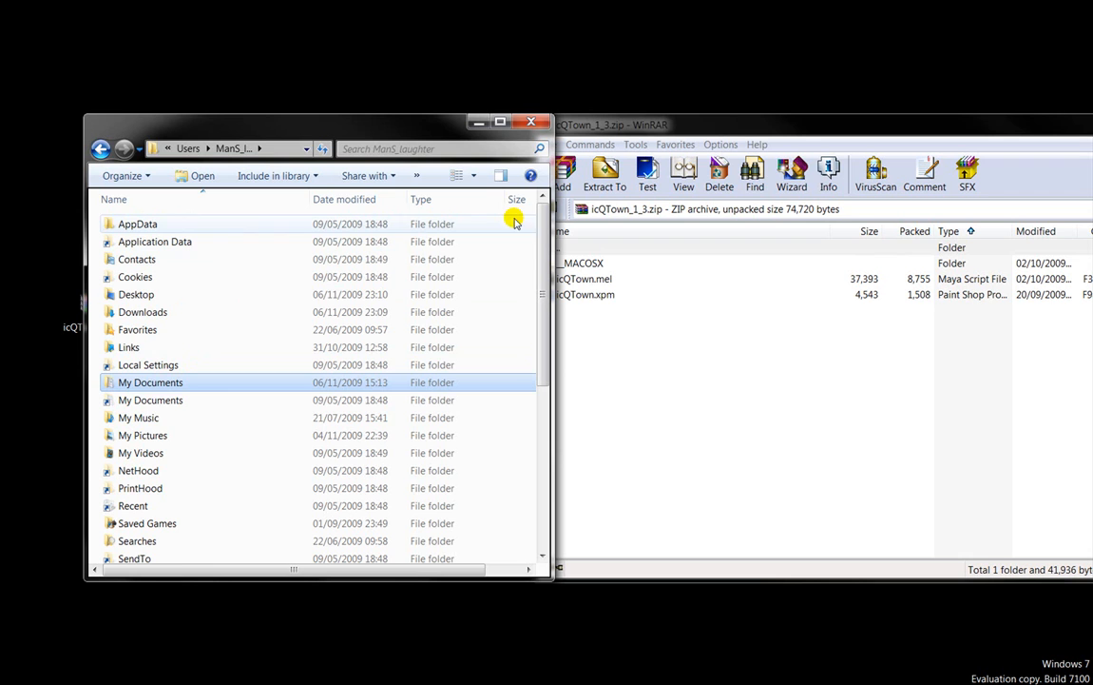
mouse_move(149, 382)
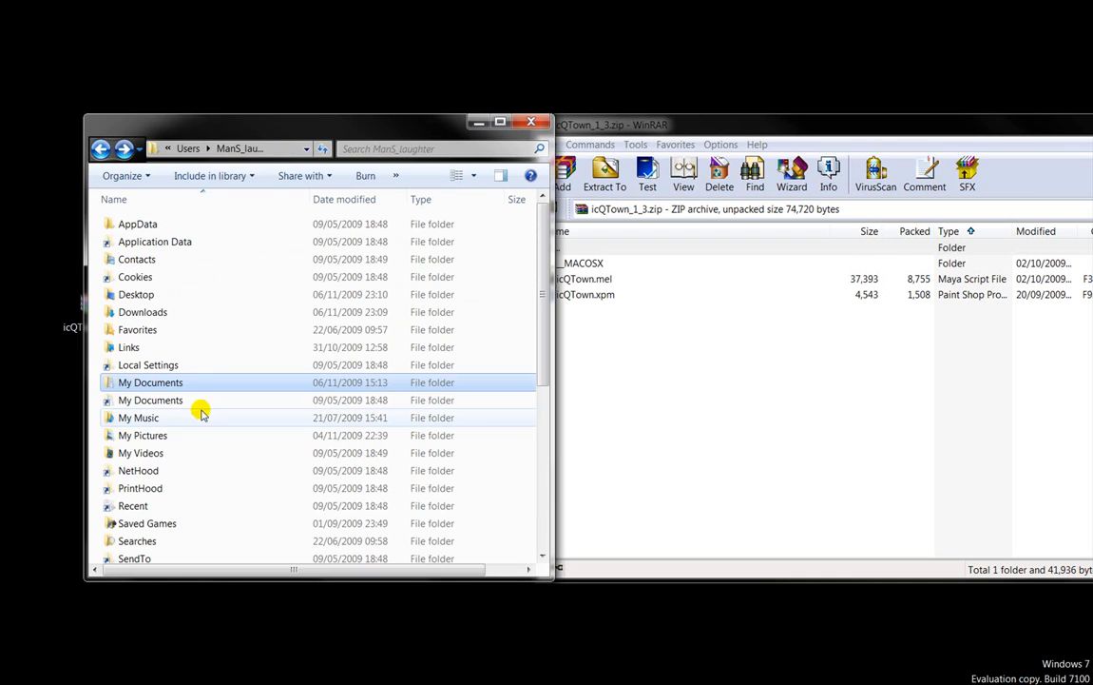
mouse_move(149, 382)
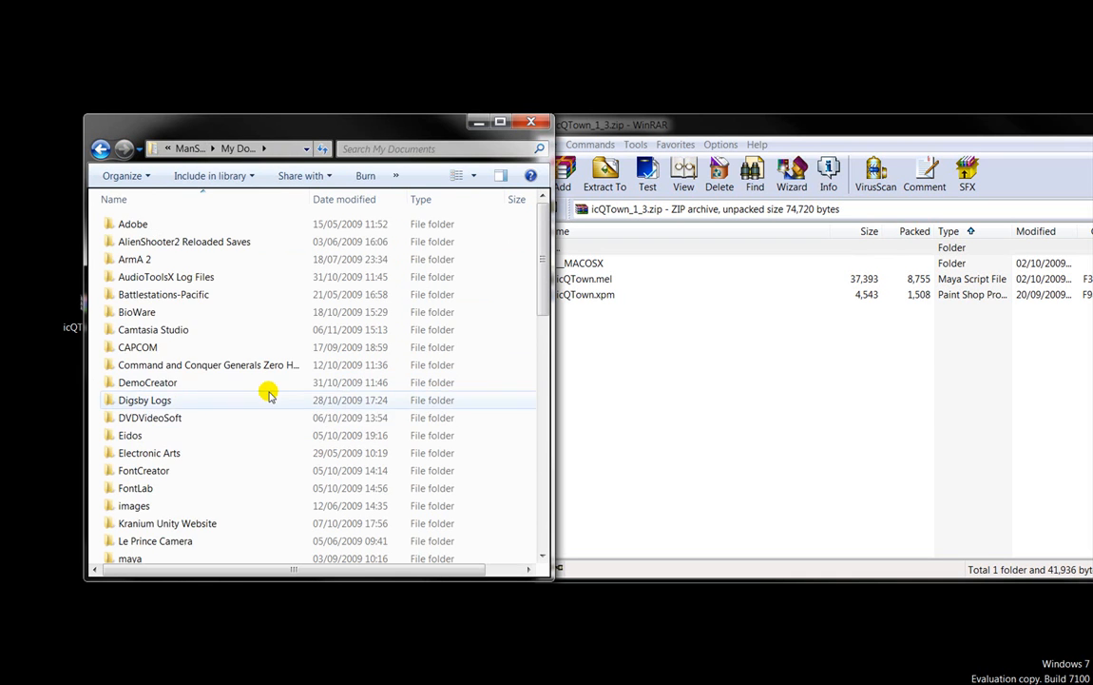
scroll("down", 3)
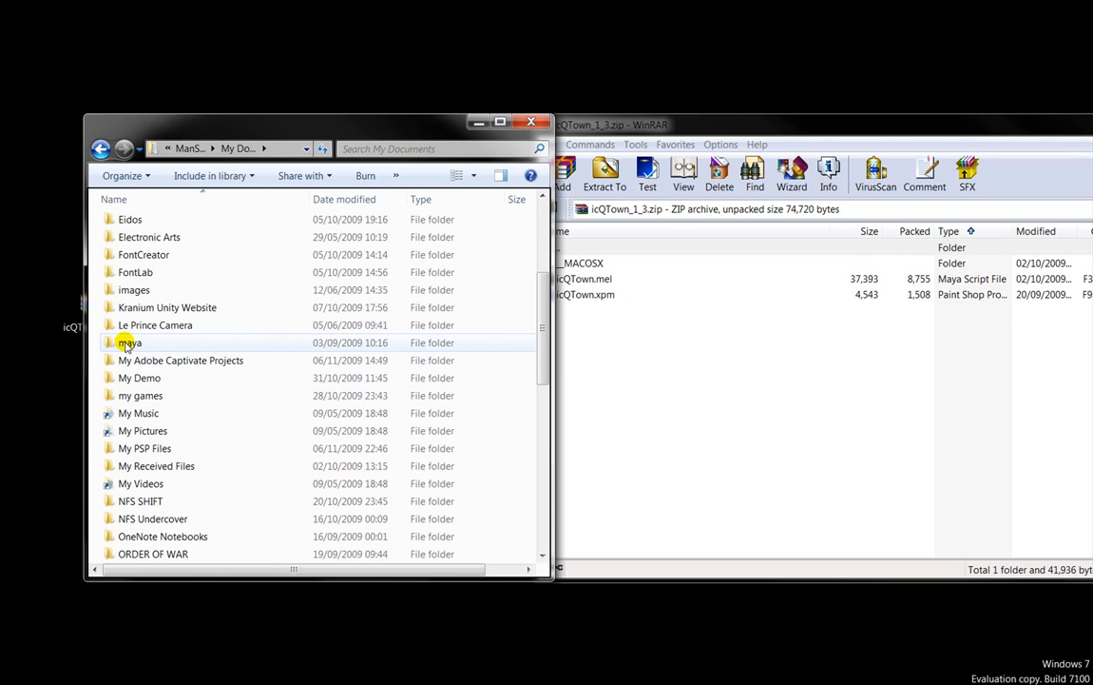
mouse_move(129, 342)
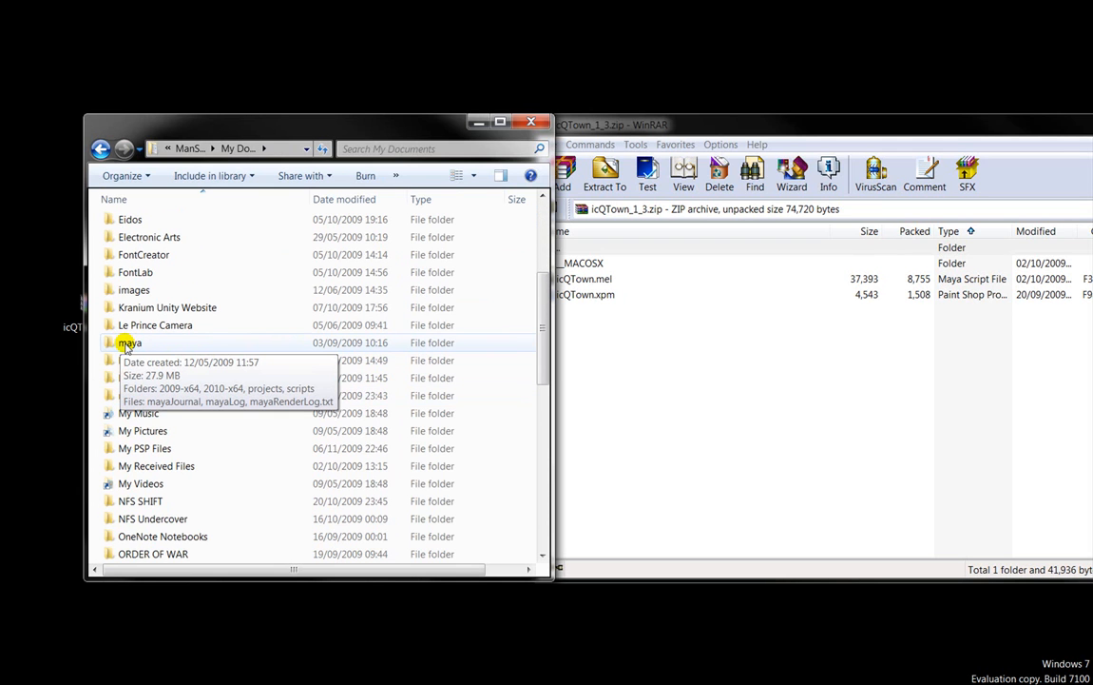
double_click(129, 342)
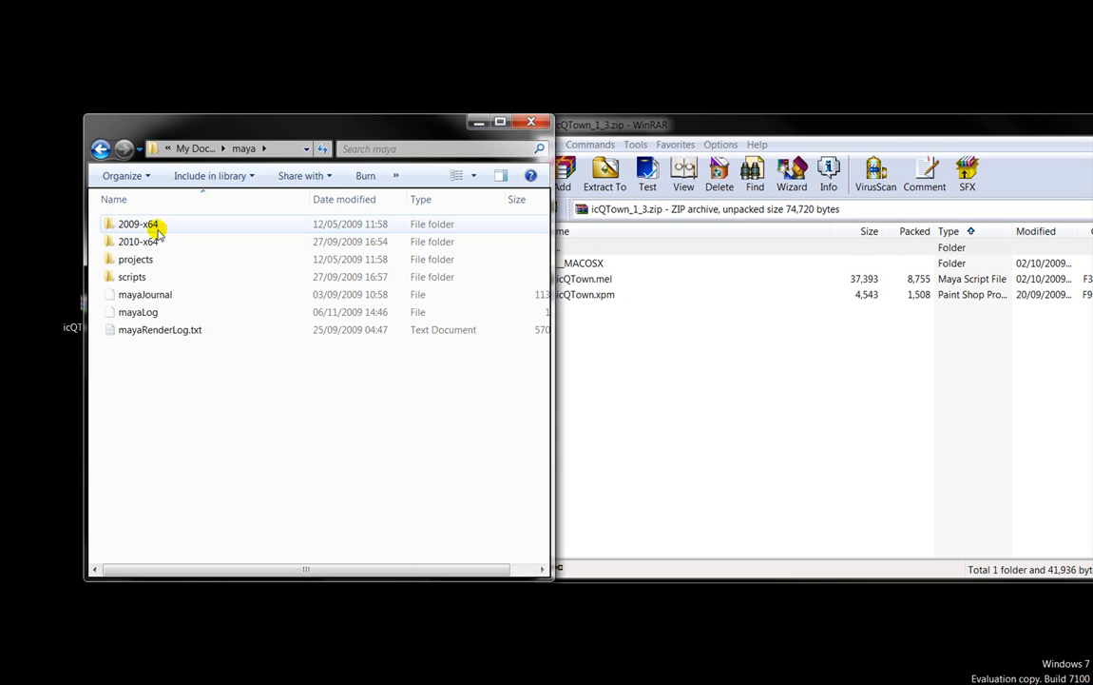
left_click(138, 223)
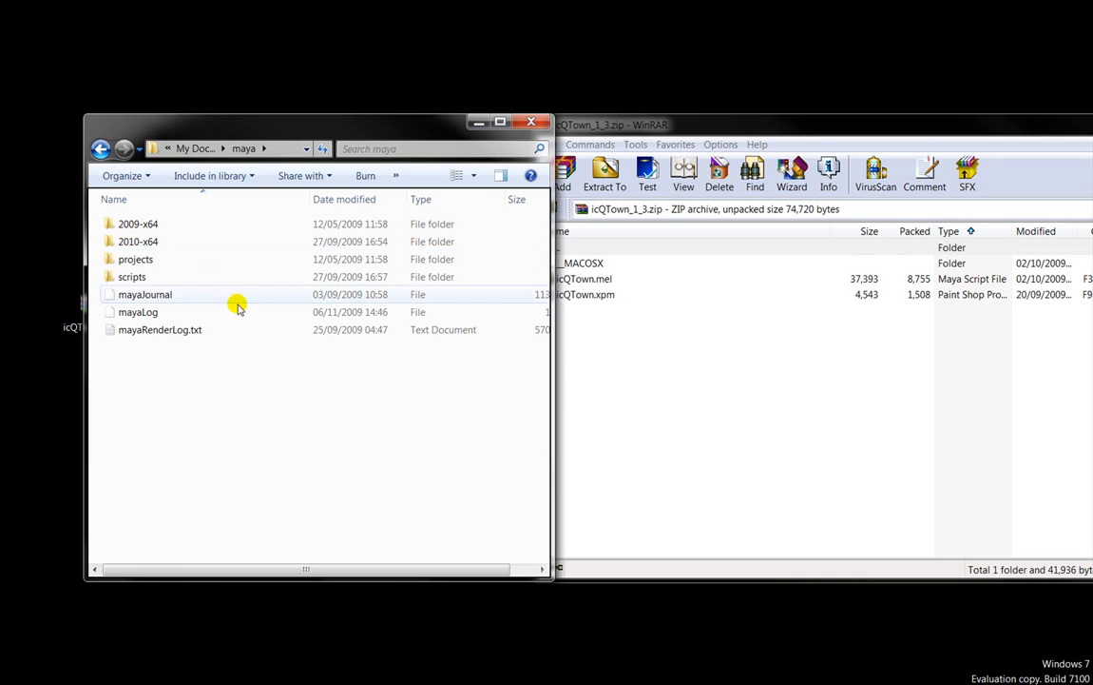
mouse_move(132, 276)
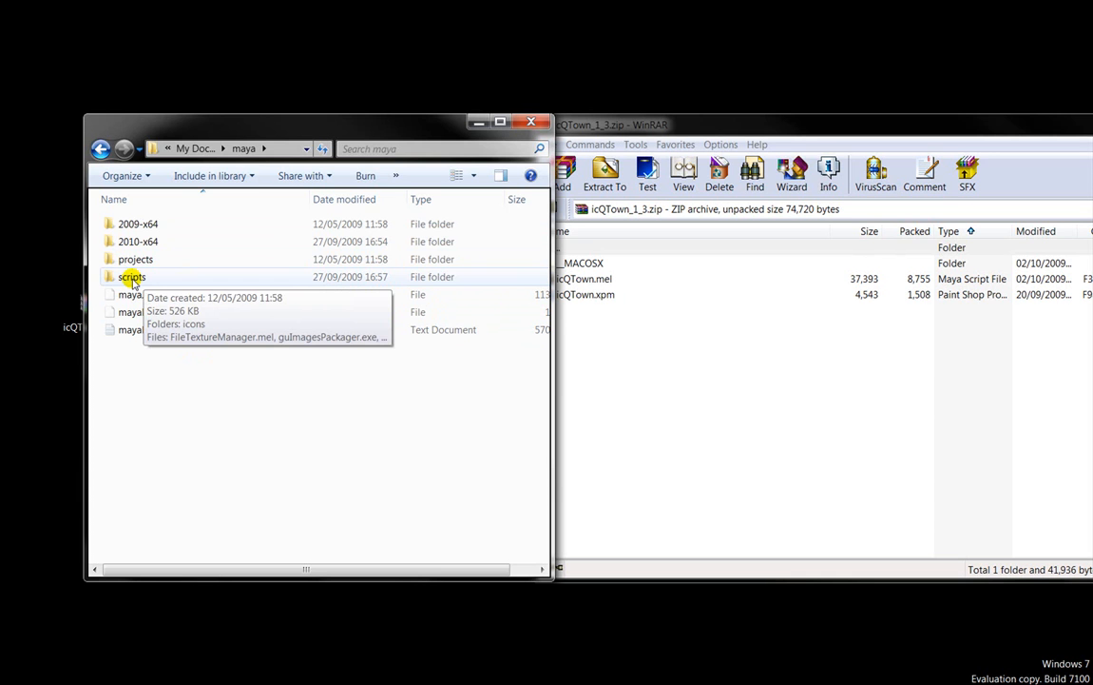
Replace icQTown.mel and icQTown.xpm in maya\scripts, then browse into maya\2010-x64\scripts.
double_click(132, 276)
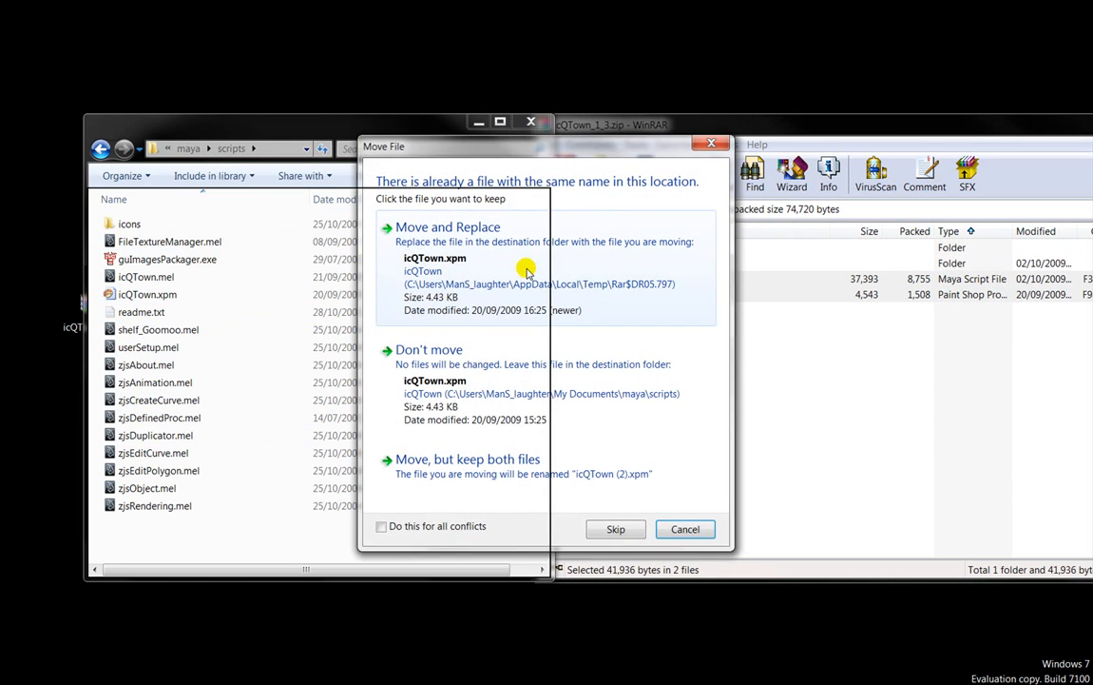
left_click(446, 227)
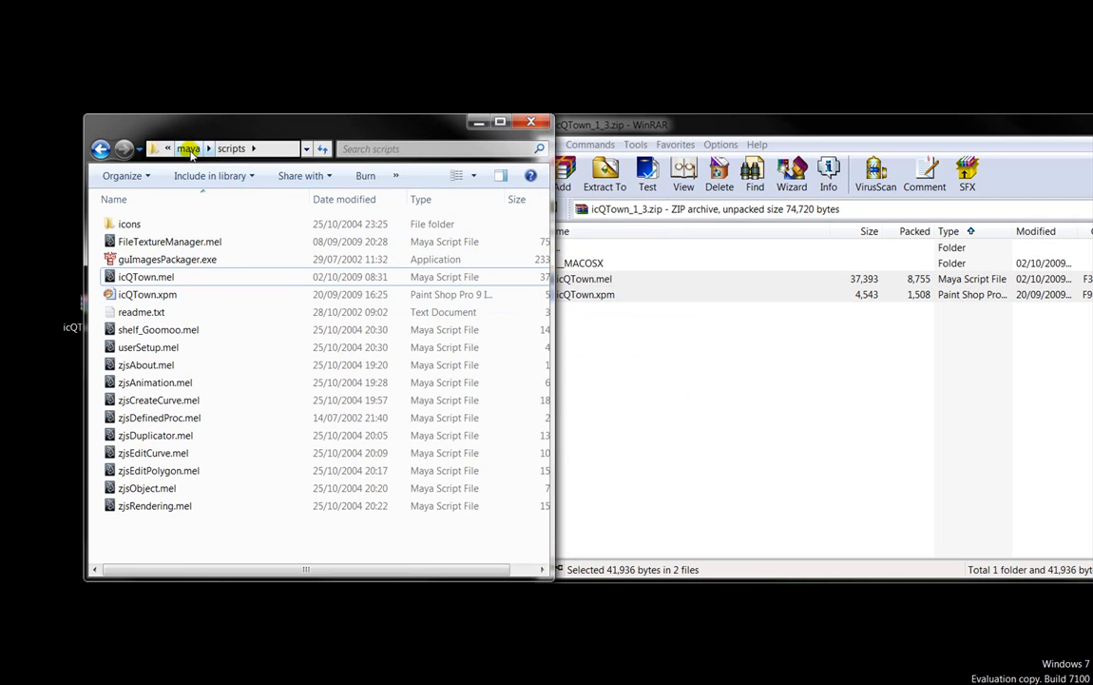
left_click(188, 148)
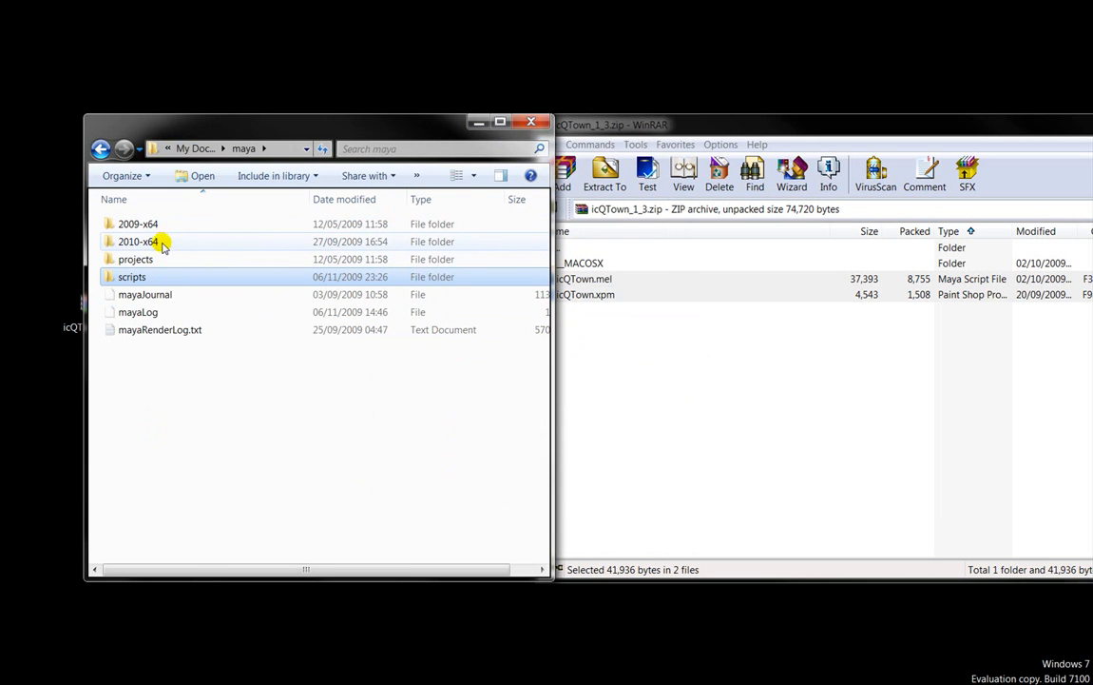
double_click(138, 241)
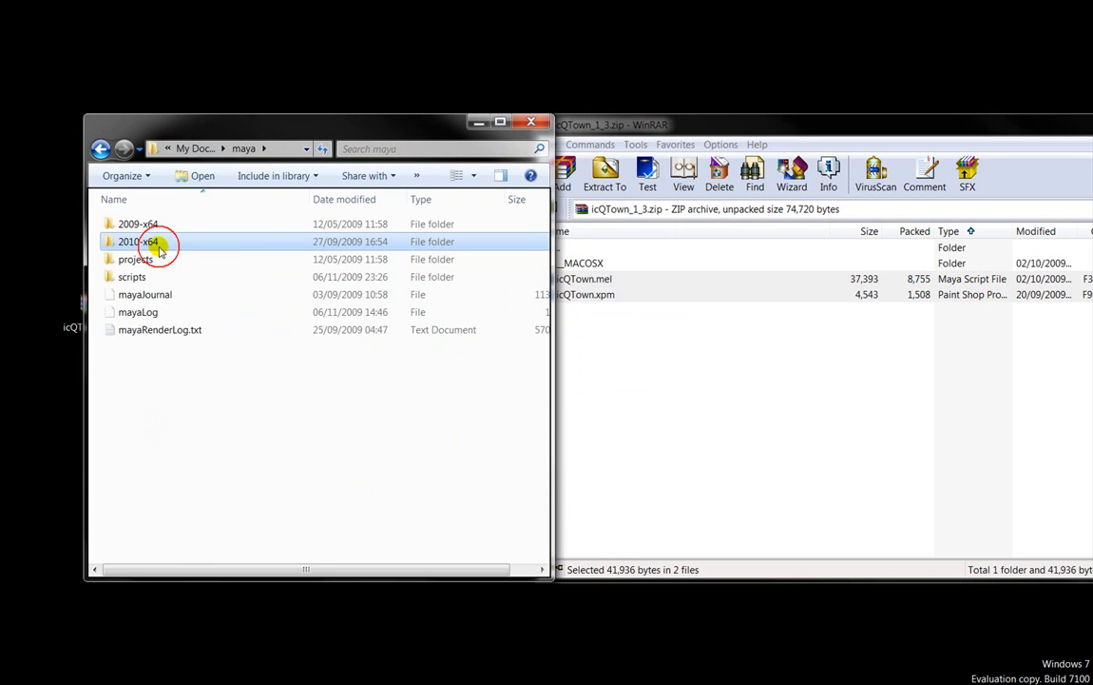
double_click(138, 241)
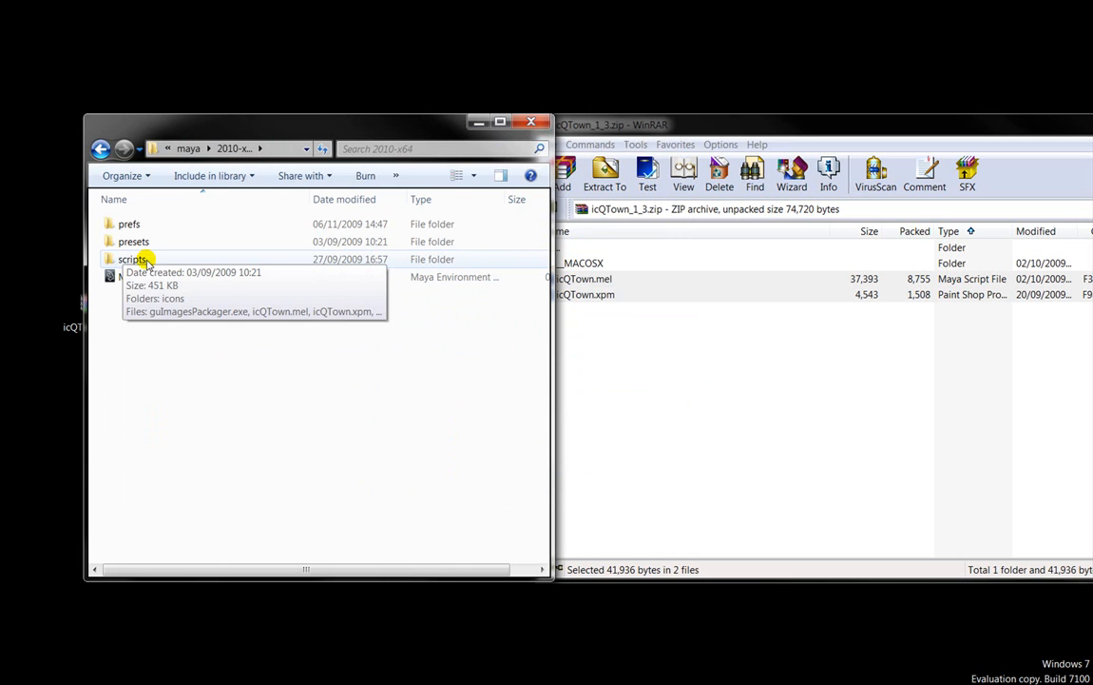
double_click(133, 258)
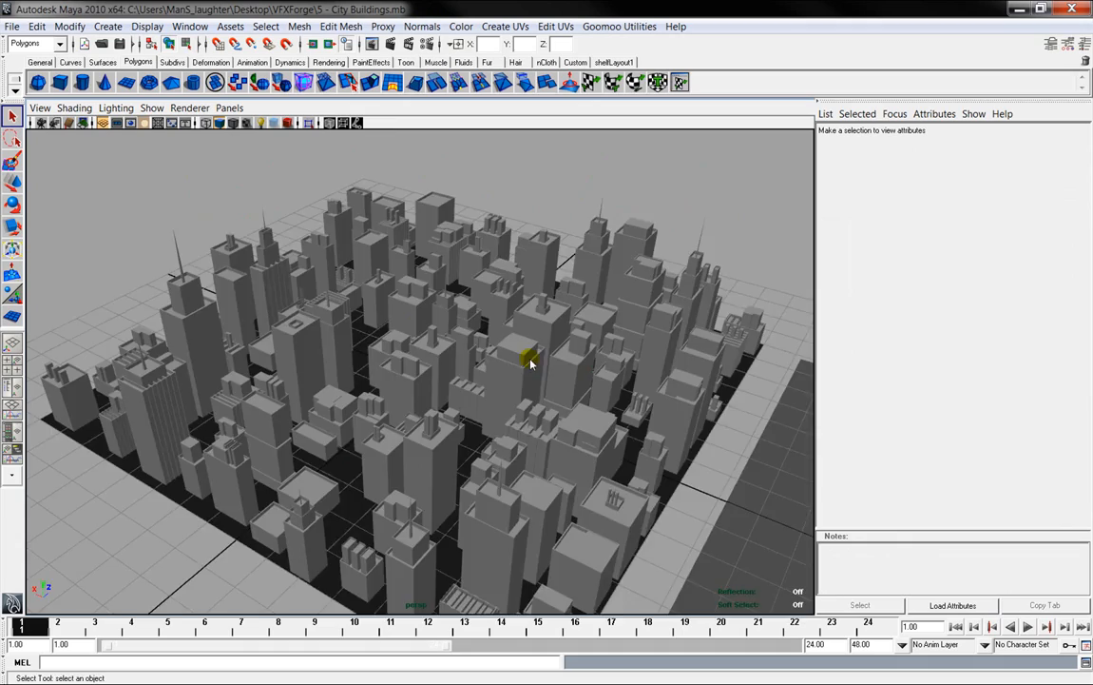
Orbit the perspective view around the finished City Buildings model from two sides.
left_click_drag(531, 359, 288, 357)
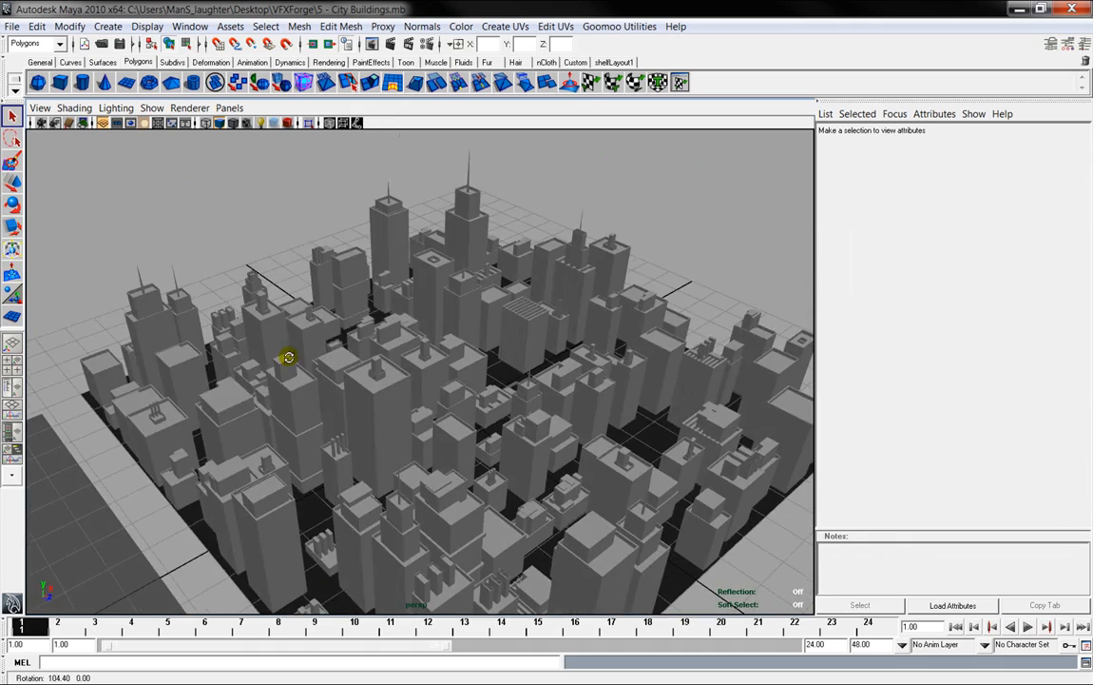
left_click_drag(288, 358, 495, 306)
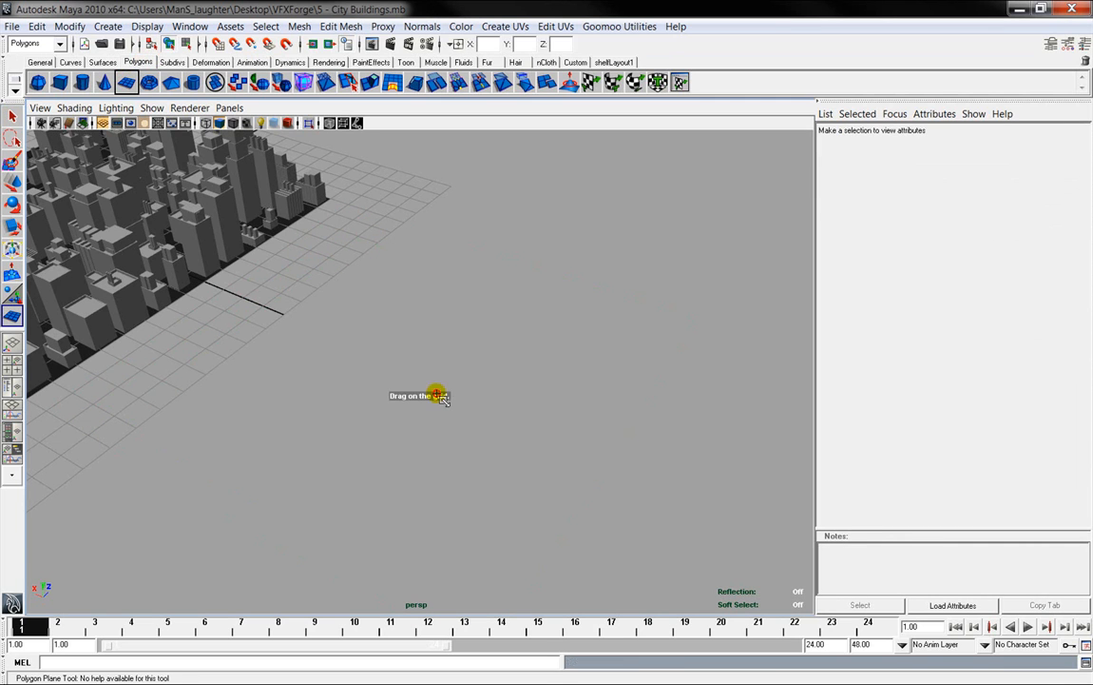
Draw a polygon plane beside the city and set its width and height subdivisions to 8.
left_click_drag(436, 392, 604, 267)
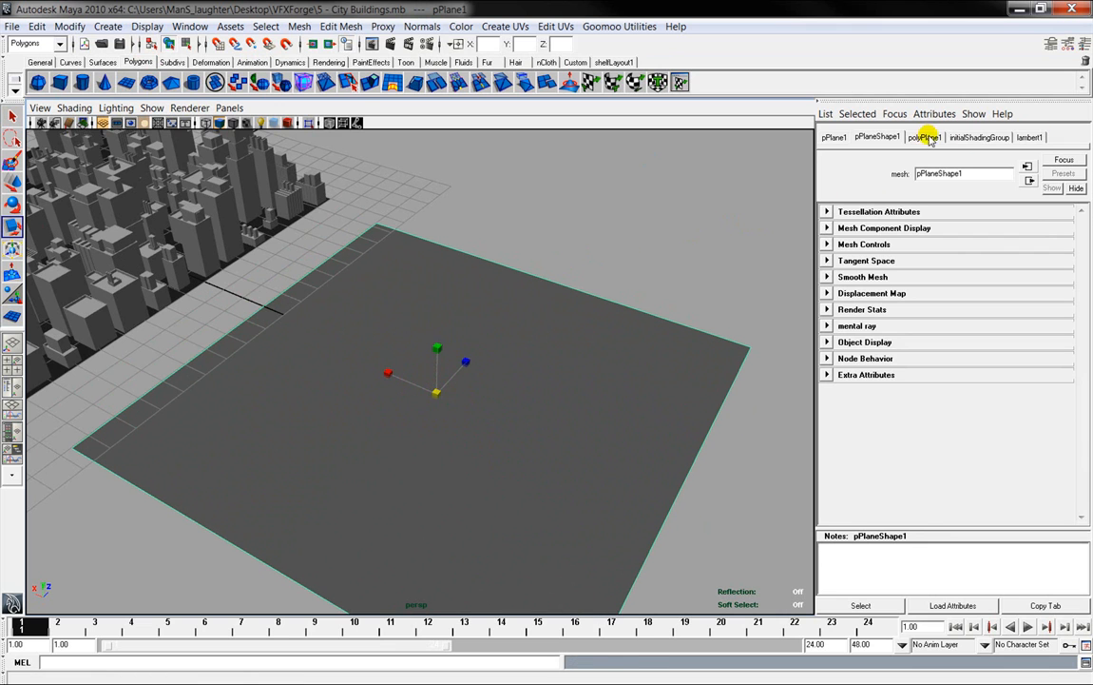
left_click(924, 137)
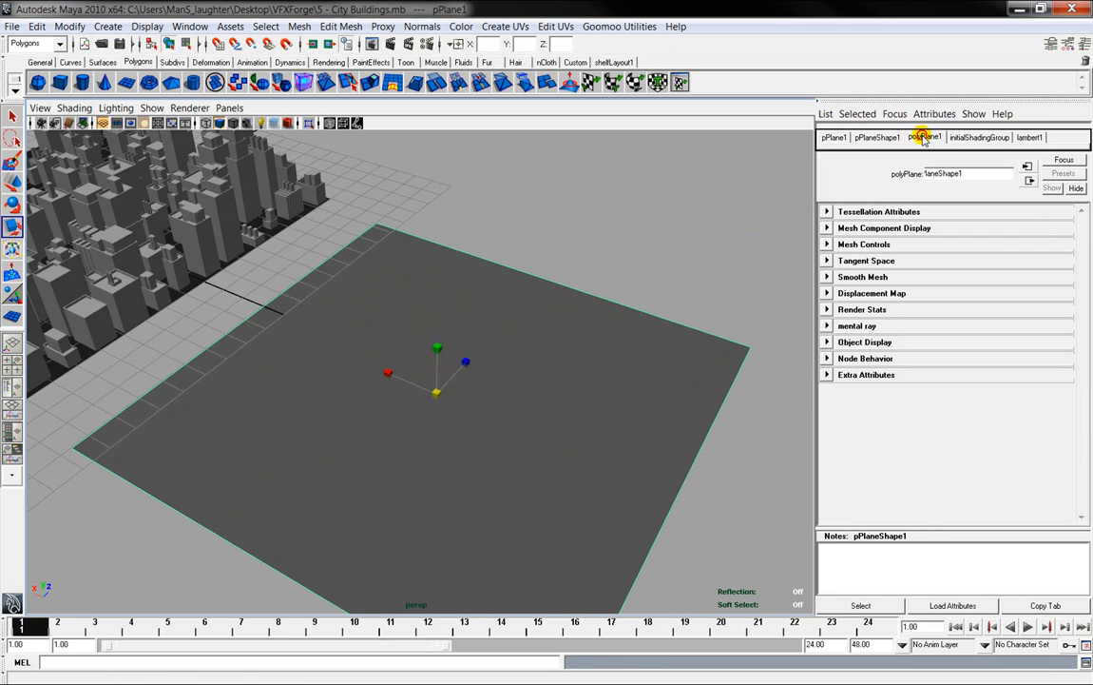
left_click(924, 137)
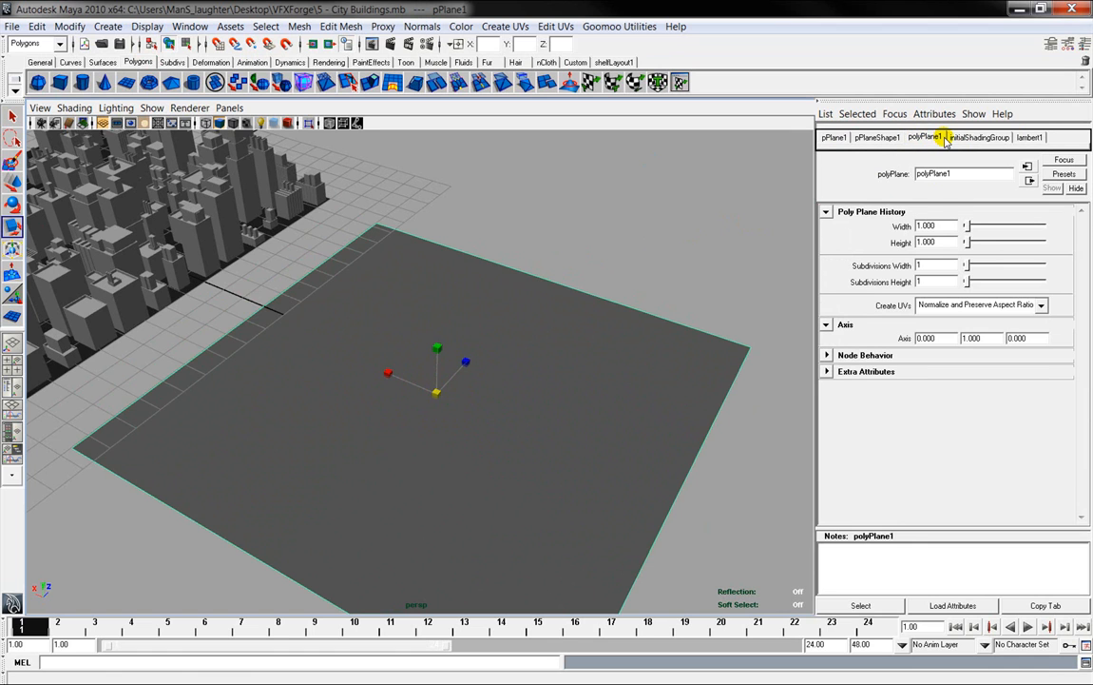
left_click(937, 281)
type("8")
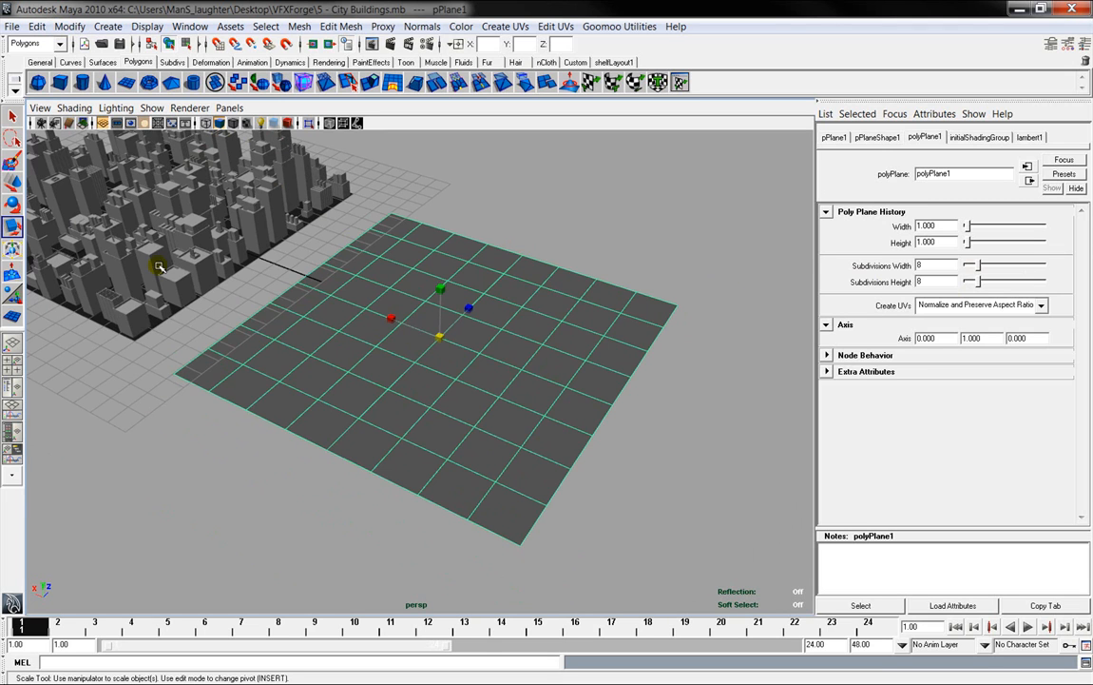
mouse_move(304, 207)
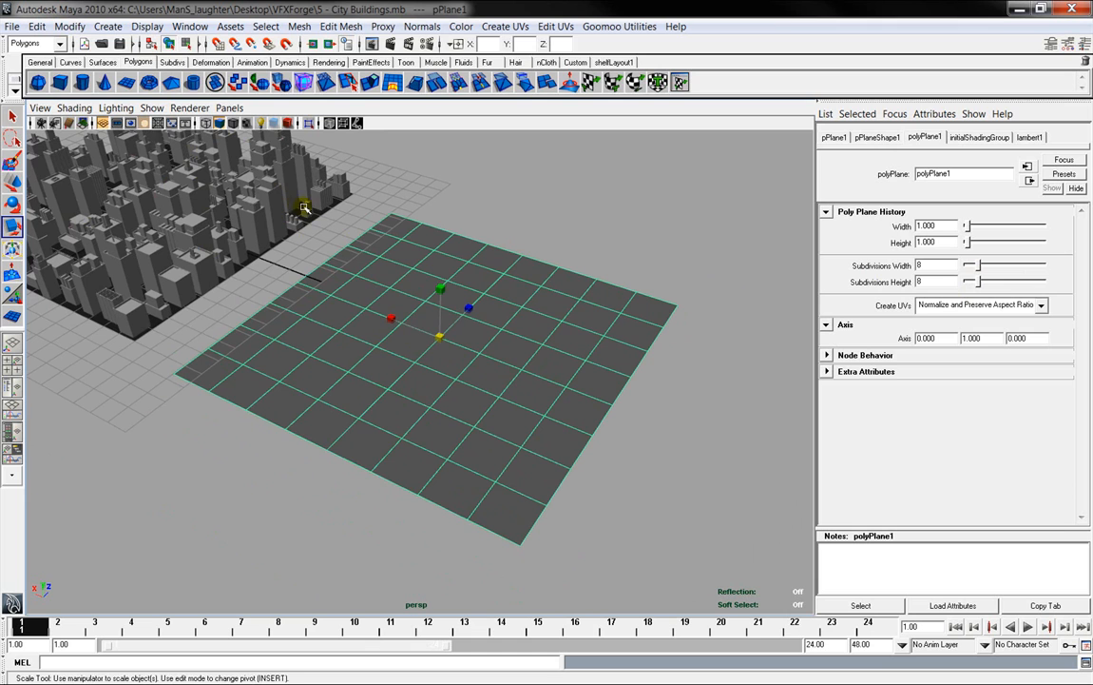
left_click(70, 25)
type("icQTown")
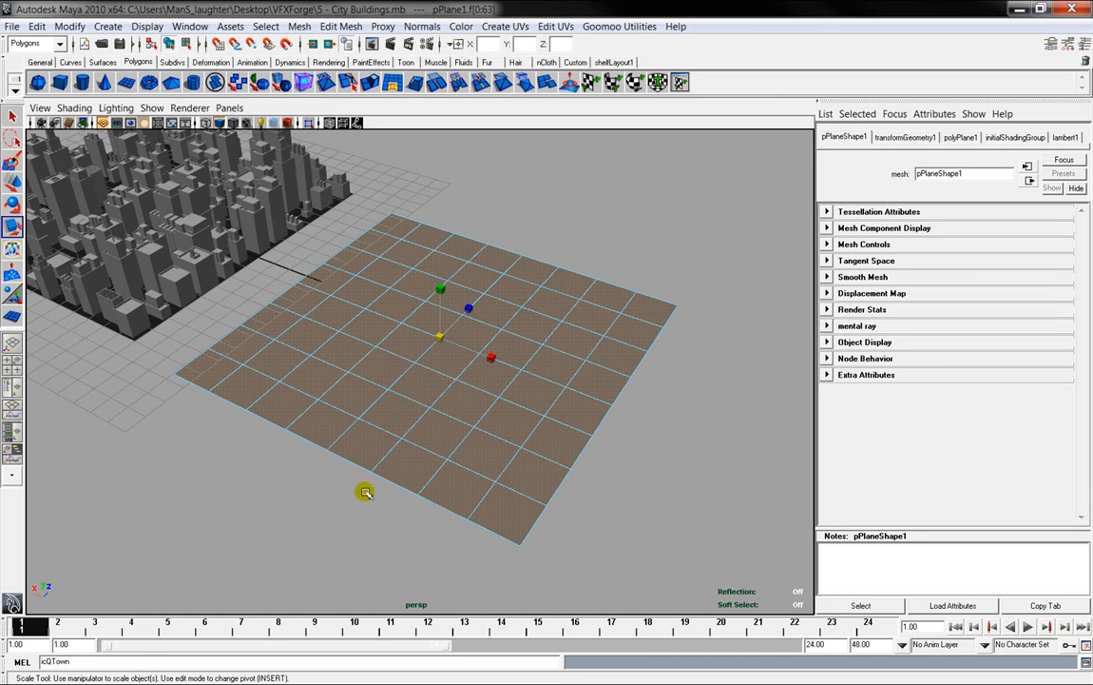
Run icQTown from the MEL command line on the selected plane faces.
left_click(285, 661)
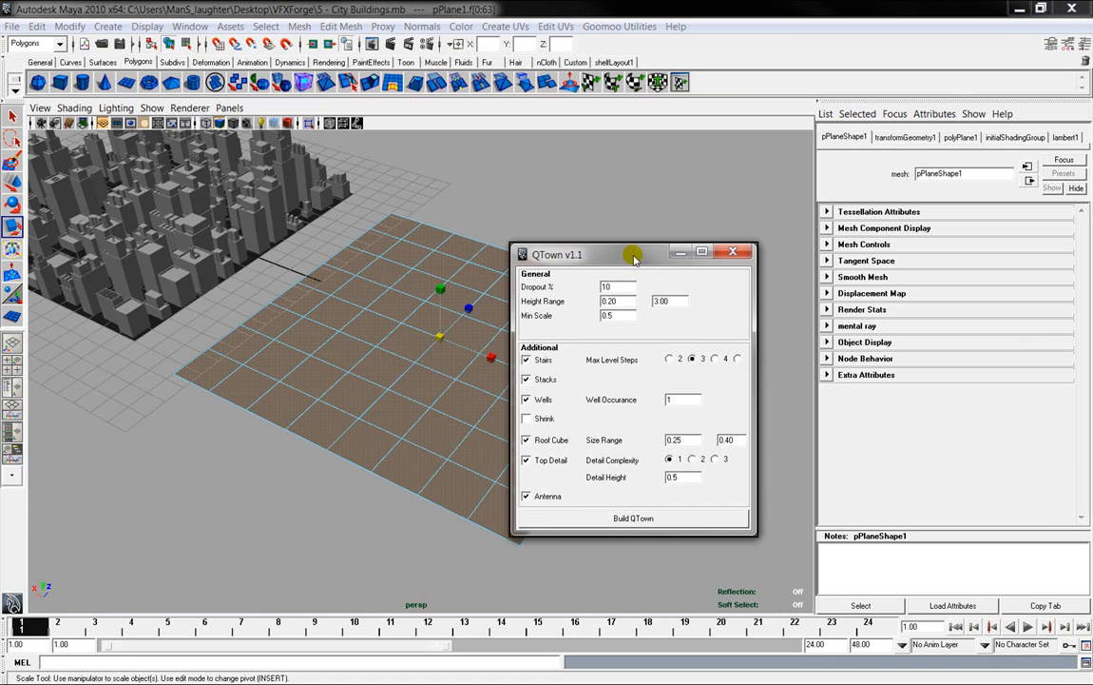
left_click(725, 358)
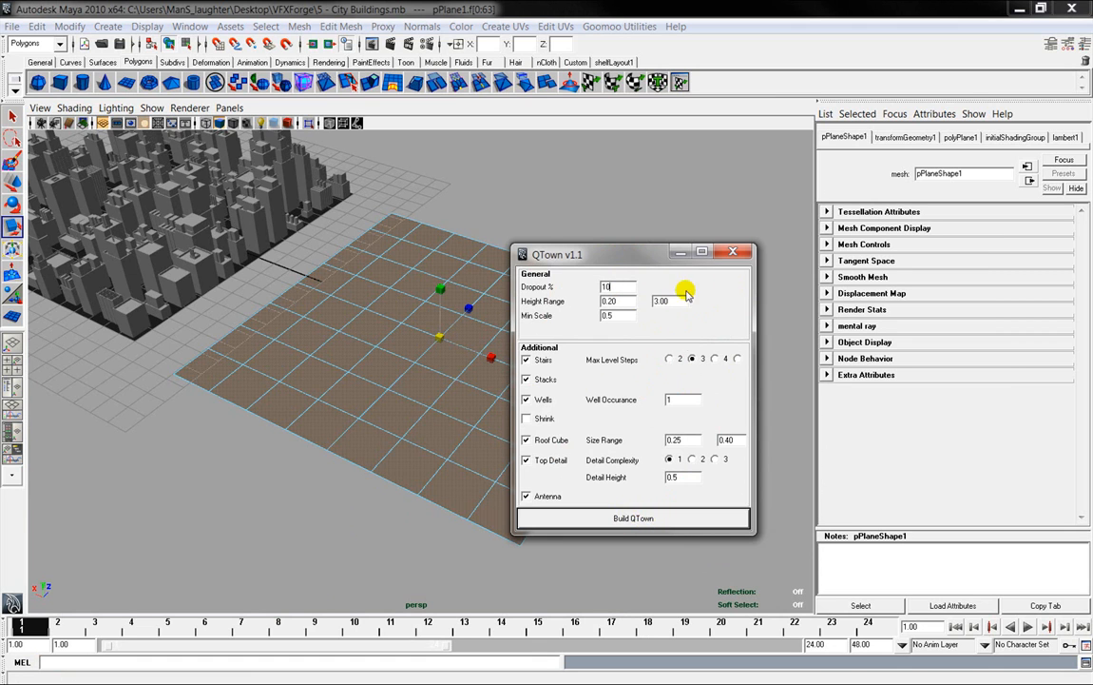
left_click(616, 286)
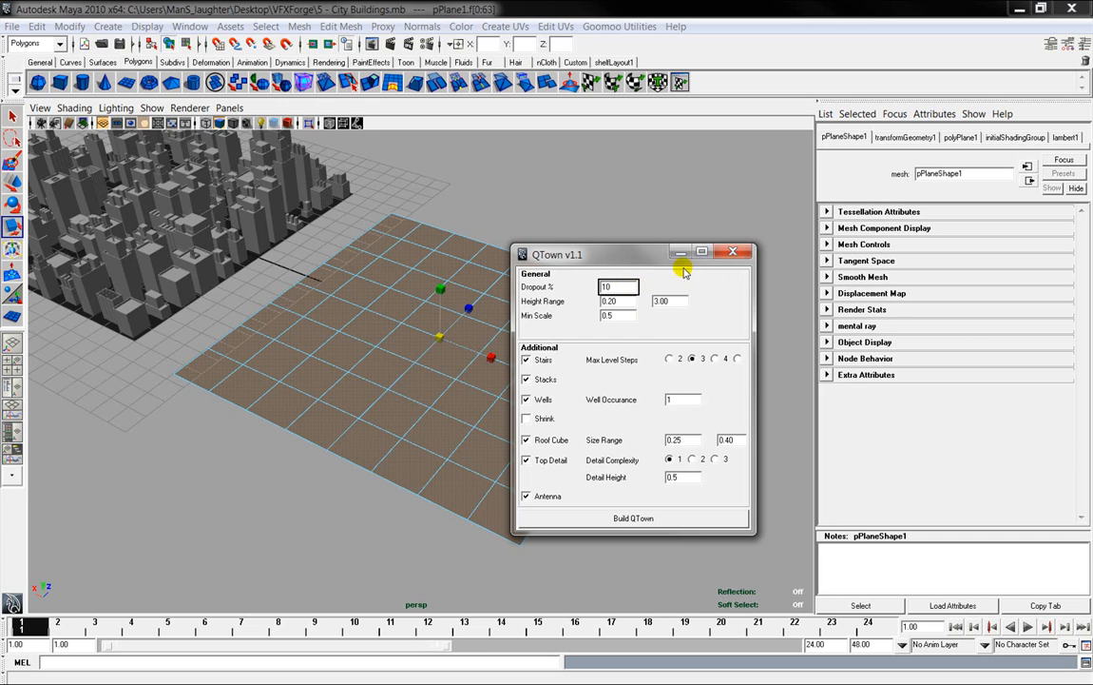
mouse_move(589, 454)
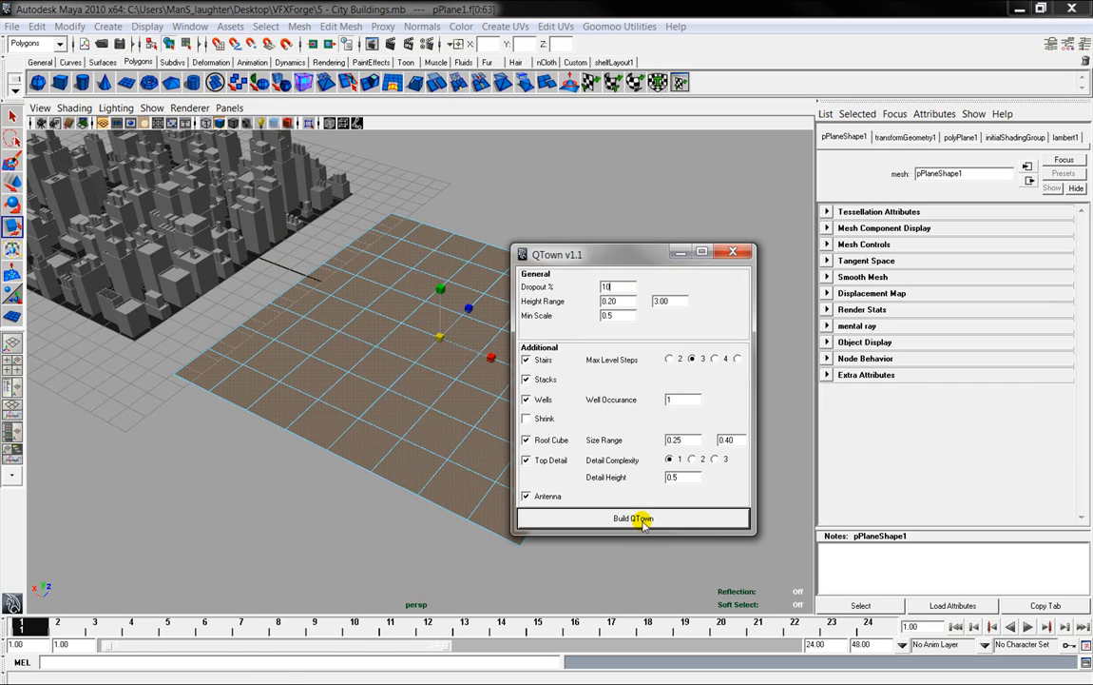
Run Build QTown on the plane, then orbit to inspect the new tall buildings.
left_click(634, 518)
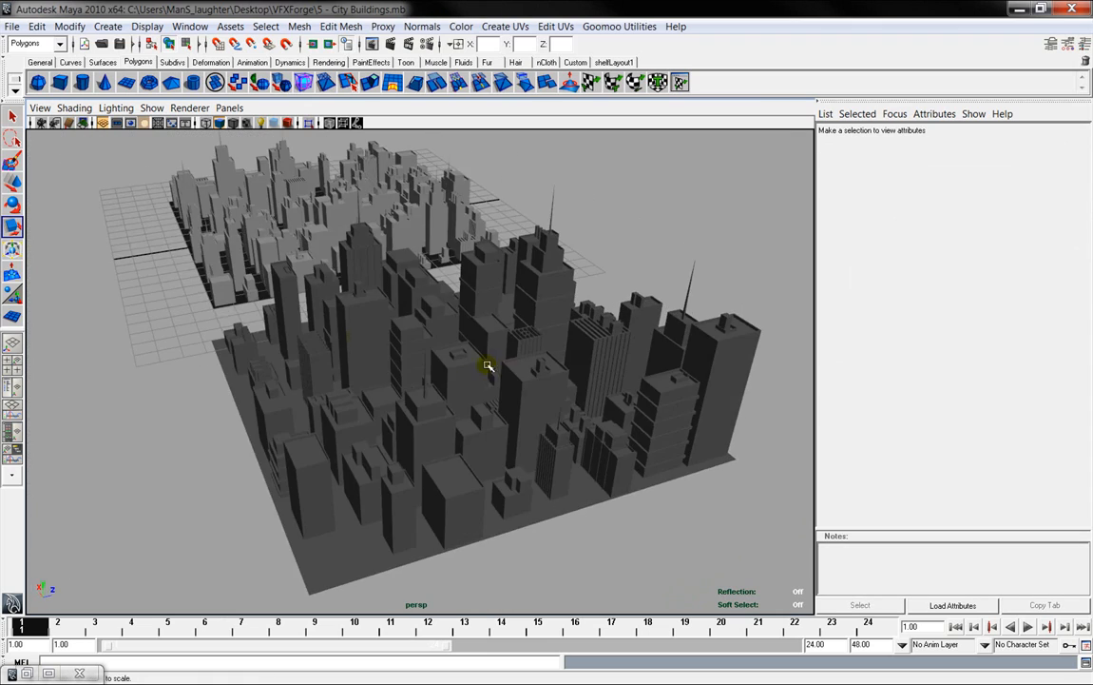
left_click_drag(487, 366, 540, 387)
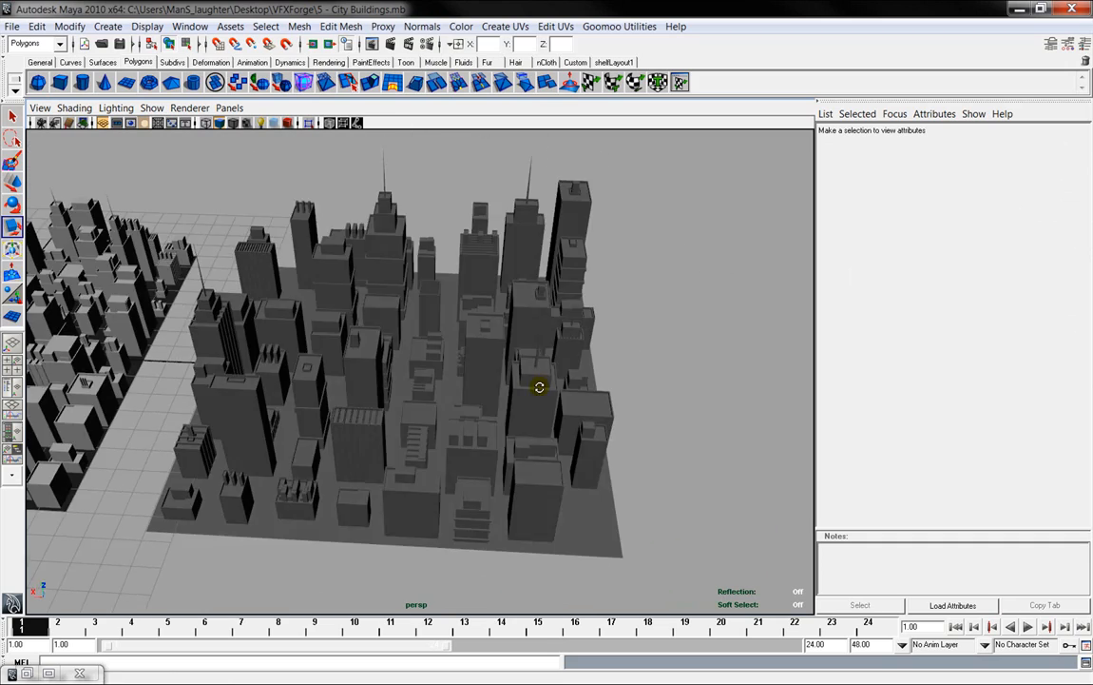